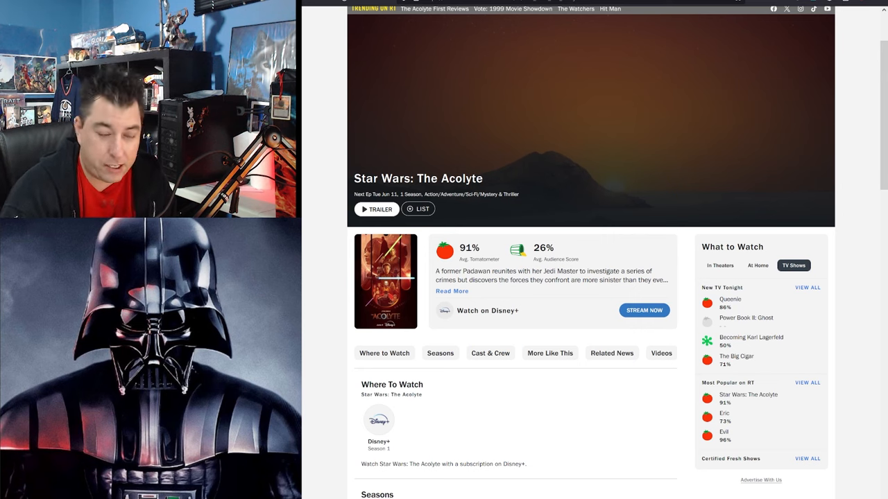
- Show The Acolyte's All Critics Tomatoometer breakdown: 91%, 74 fresh, 16 rotten
left_click(469, 248)
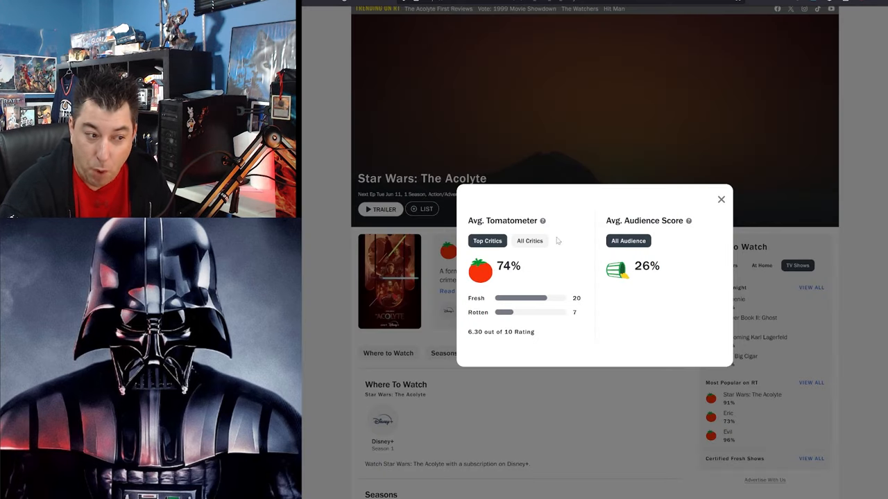
left_click(529, 240)
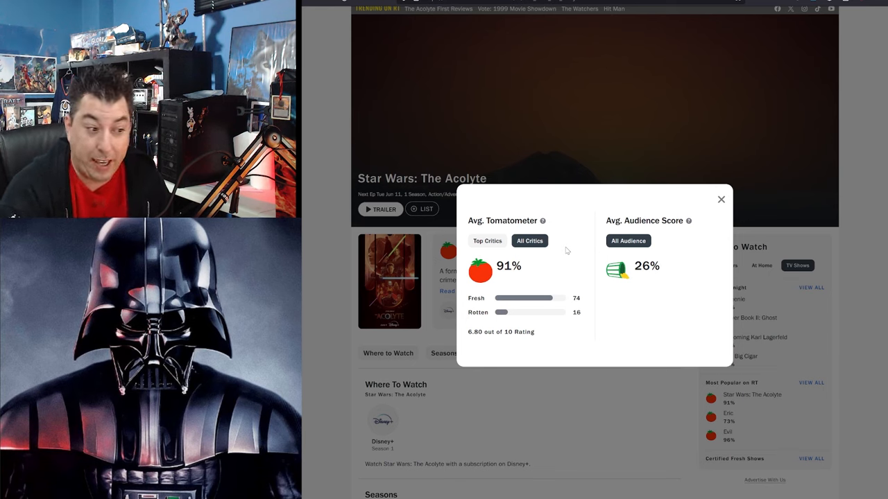
mouse_move(650, 299)
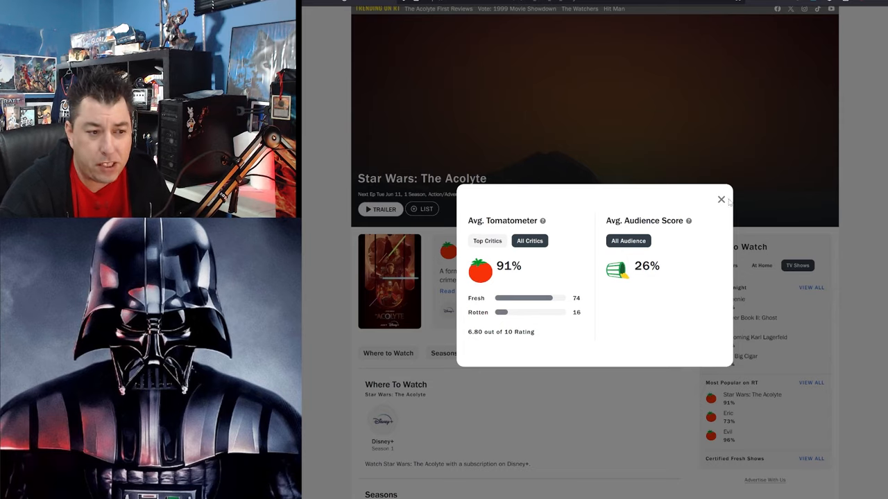
- Switch to the IMDb tab with The Acolyte's 379 user reviews
left_click(720, 199)
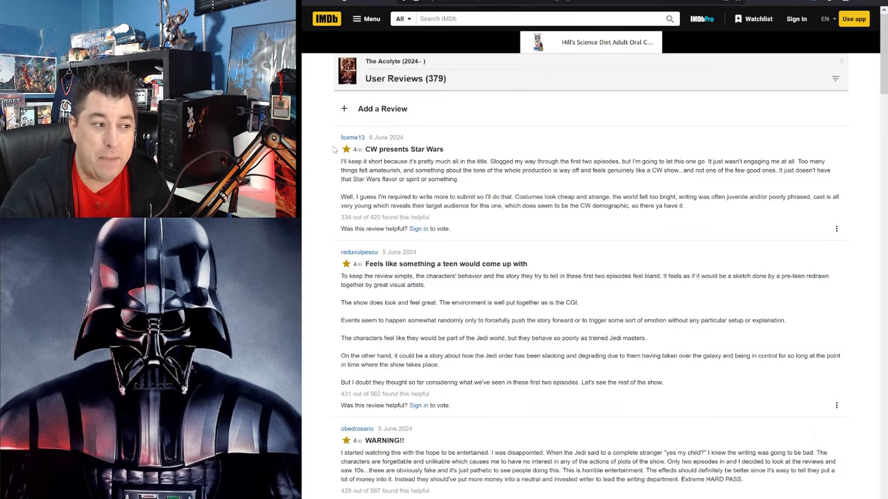
mouse_move(489, 126)
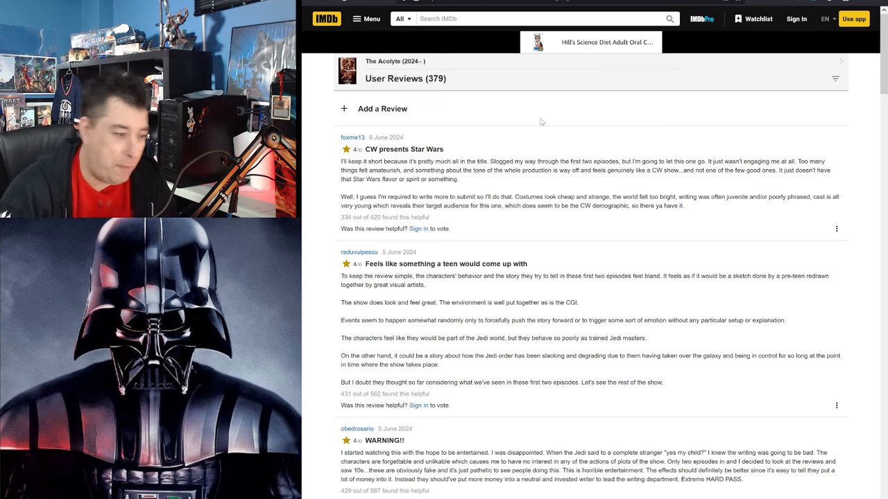
- Scroll down the reviews to the spoiler-hidden 'This is laughably bad writing & direction' review
scroll("down", 3)
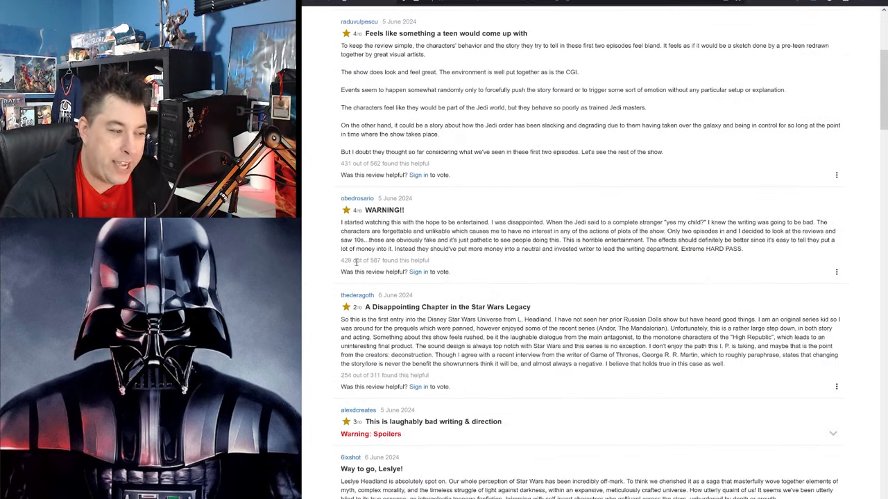
scroll("down", 3)
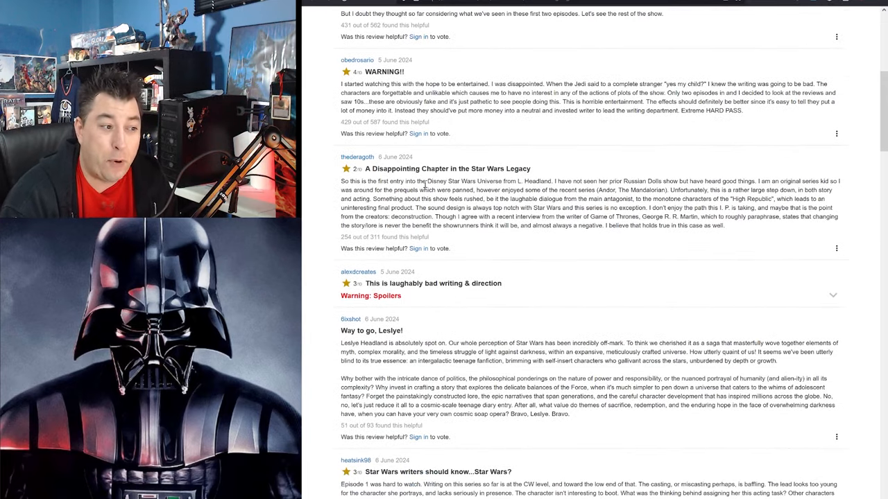
scroll("down", 3)
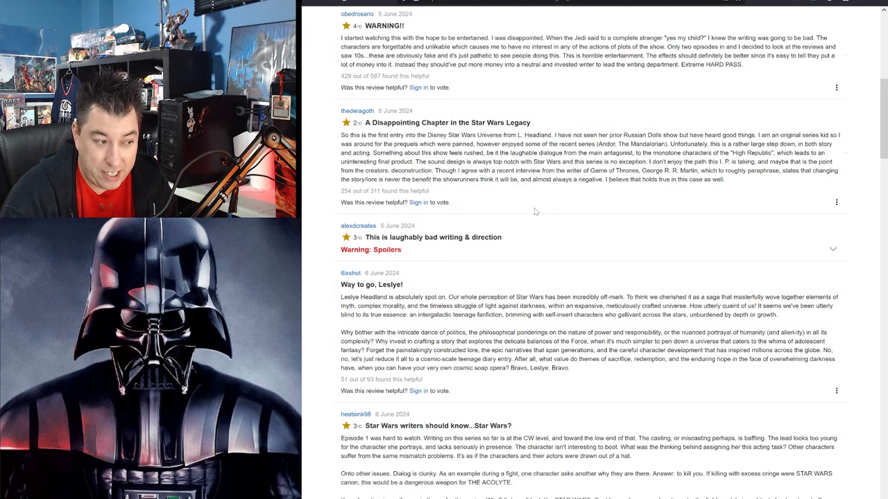
scroll("down", 3)
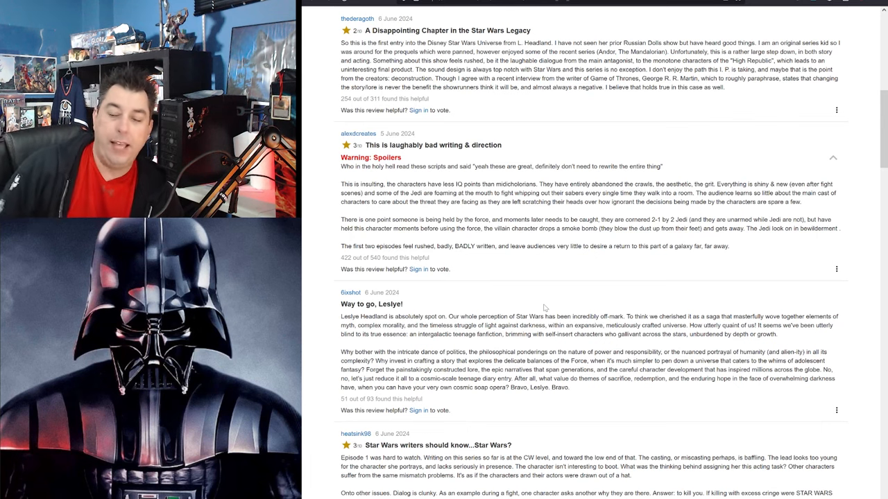
scroll("down", 3)
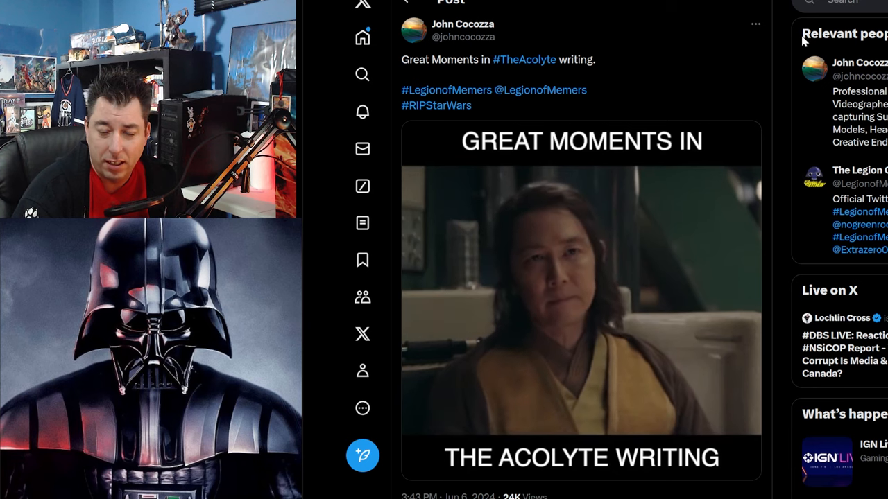
- Play the 'Great Moments in The Acolyte writing' video embedded in the X post
left_click(581, 302)
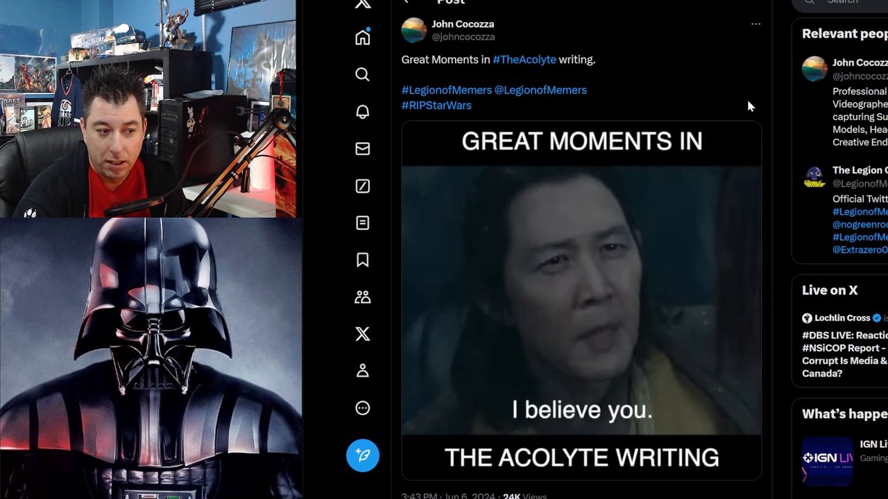
left_click(581, 298)
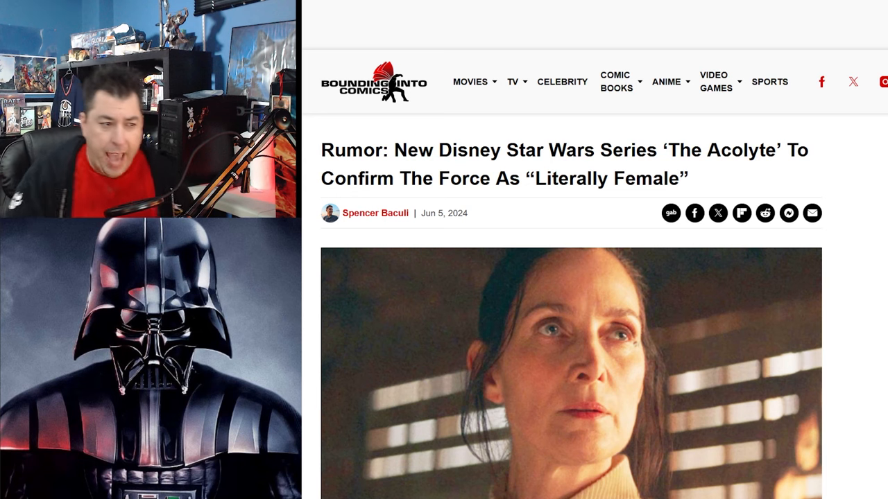
- Scroll past the header image to the 'inherently female being' opening paragraph
scroll("down", 3)
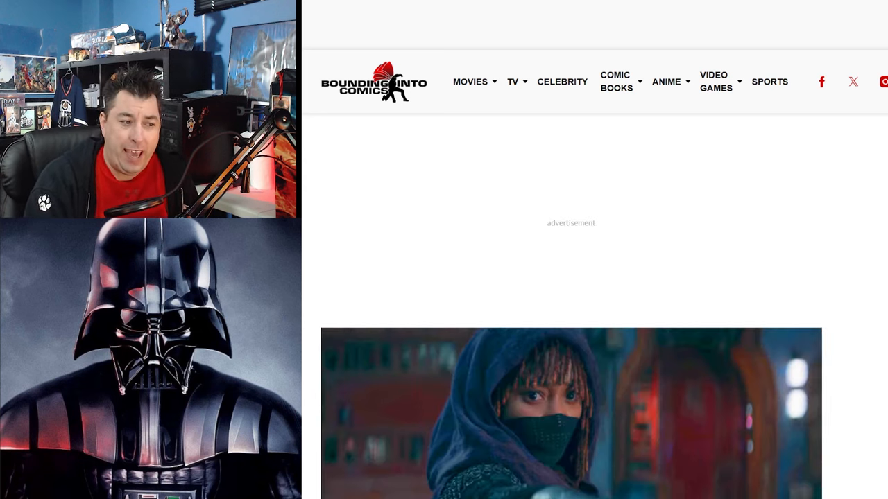
scroll("down", 3)
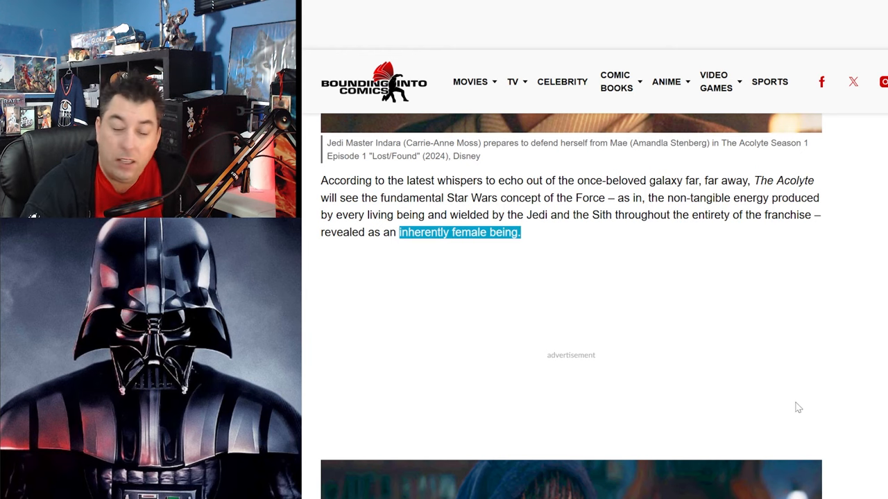
scroll("down", 3)
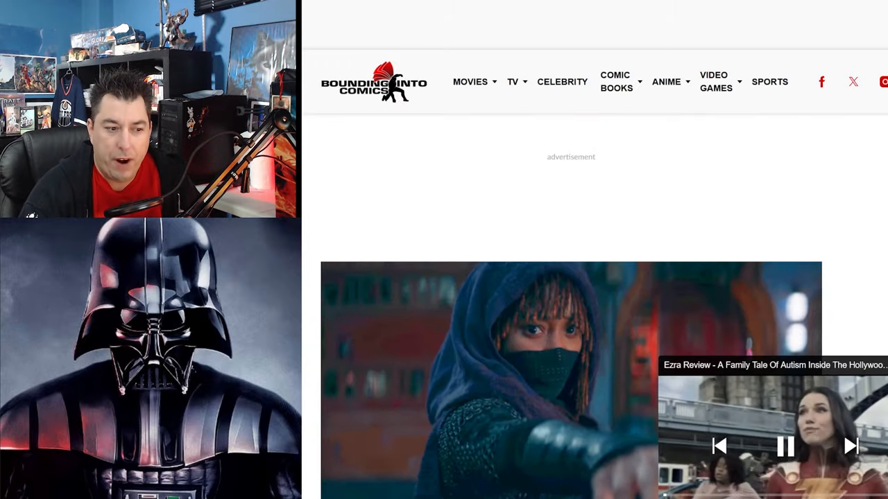
- Scroll down past the ad to the paragraph crediting WDW Pro with the tease
scroll("down", 3)
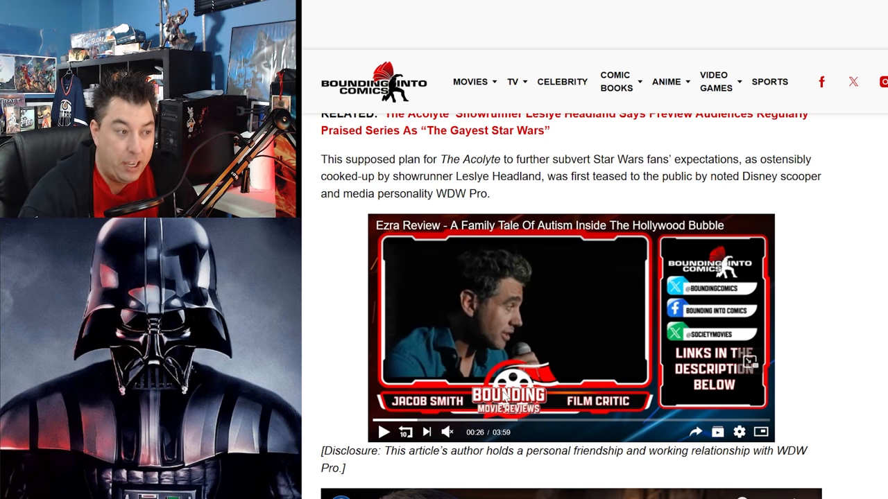
- Scroll past the YouTube embed to the scooper's 'literally female' quote
scroll("down", 3)
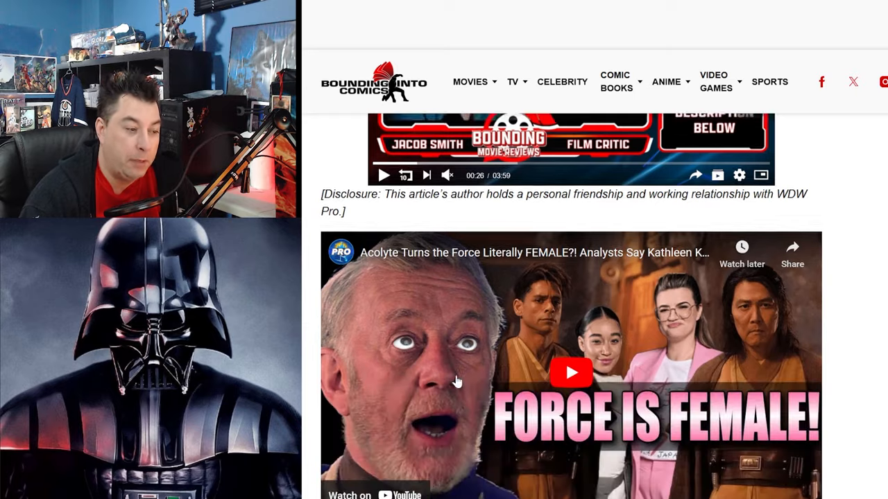
scroll("down", 3)
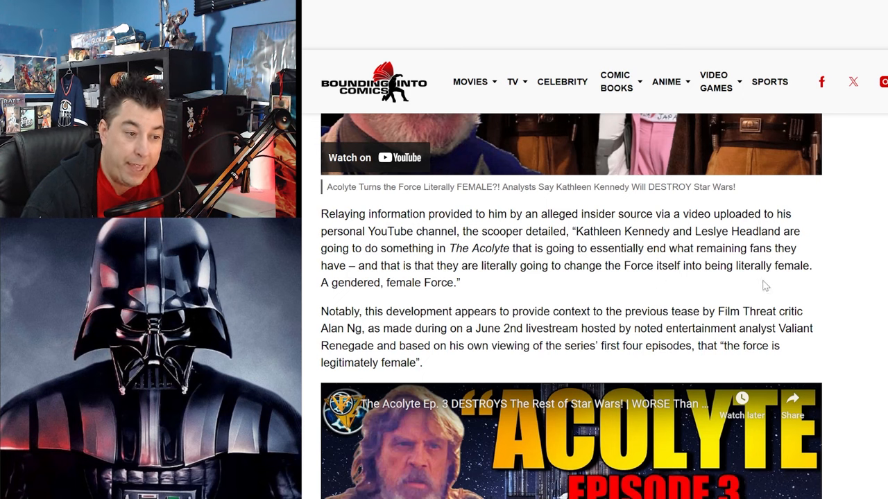
mouse_move(366, 300)
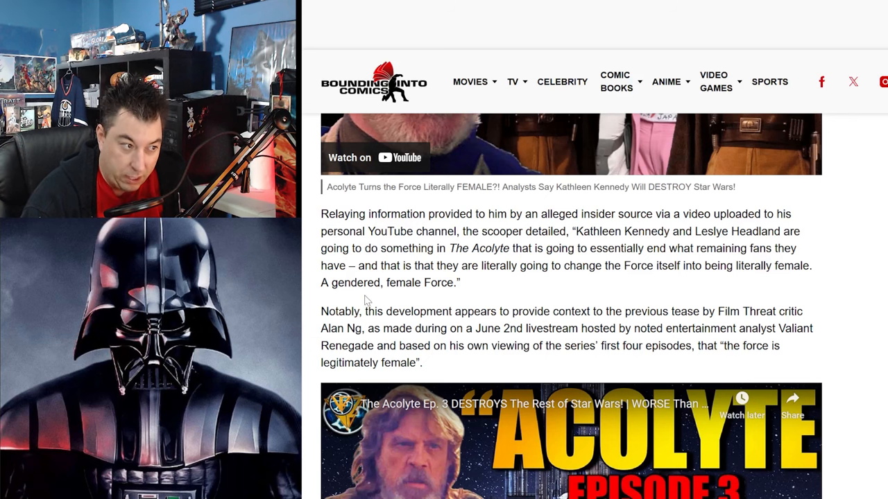